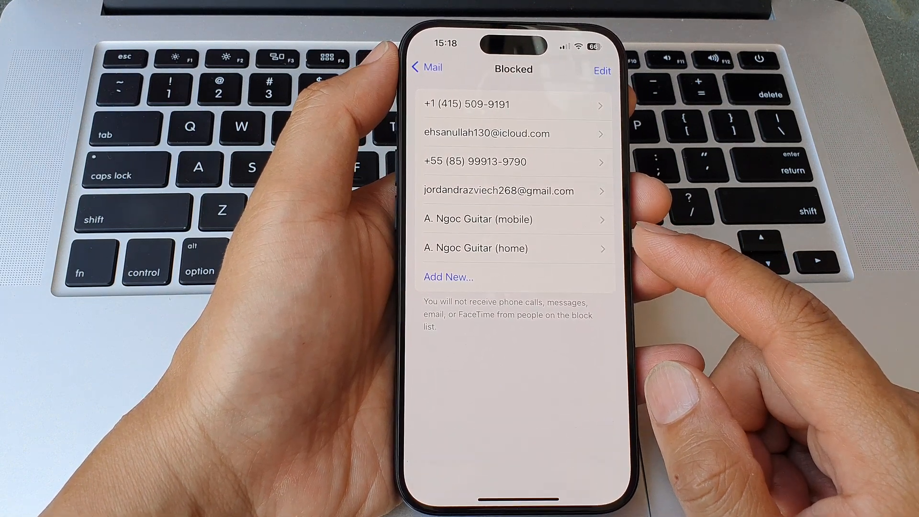
# Step: Back out of the Mail blocked list and close Settings to the home screen
pyautogui.click(426, 67)
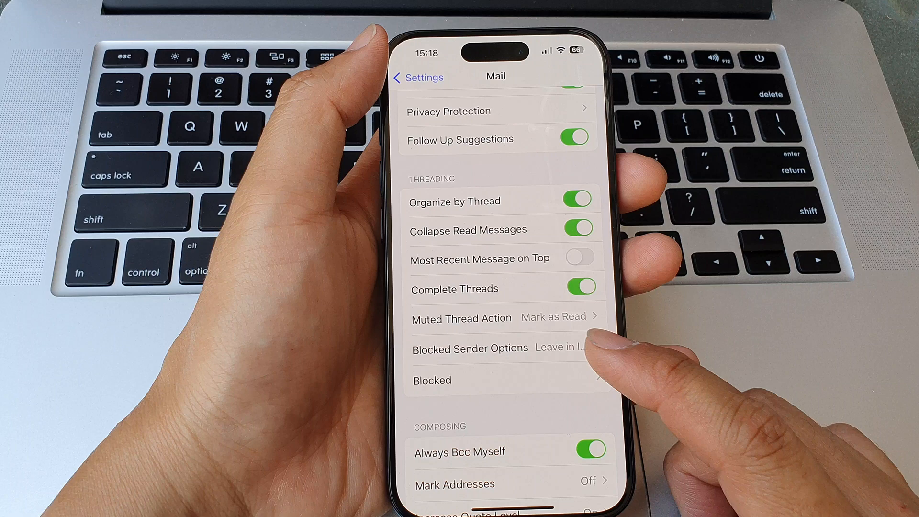
pyautogui.click(418, 76)
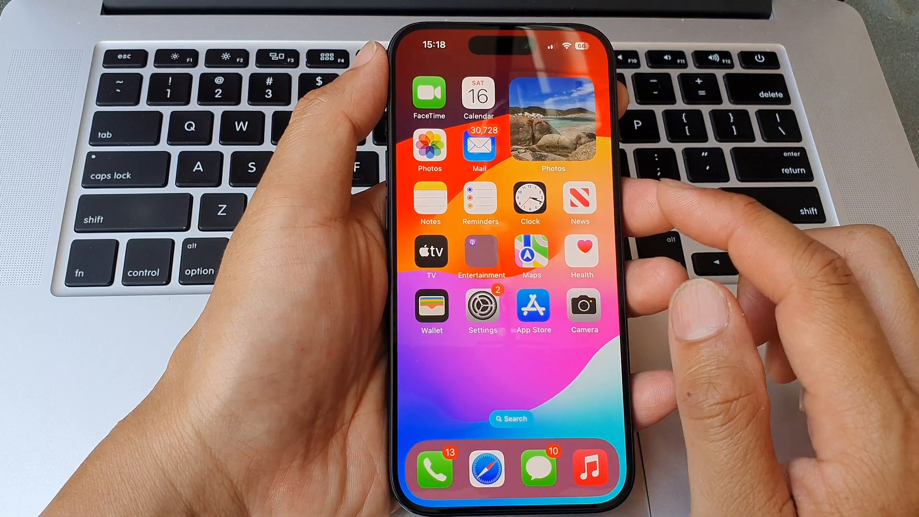
# Step: Reopen Settings, go into Mail, and open the Blocked senders list
pyautogui.click(482, 308)
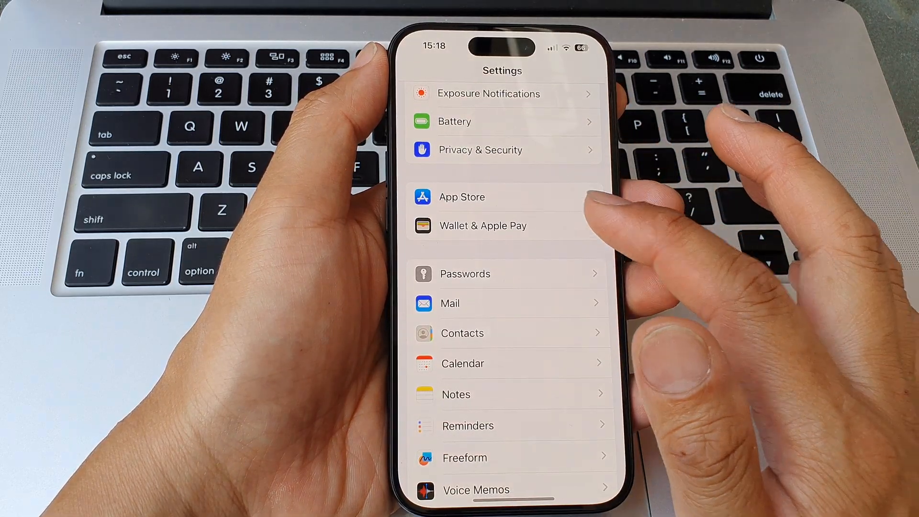
pyautogui.scroll(-3)
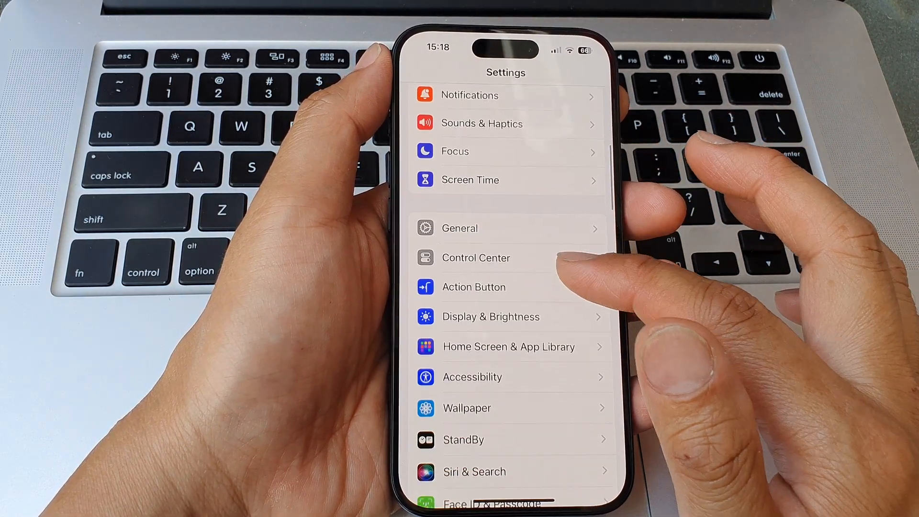
pyautogui.scroll(-3)
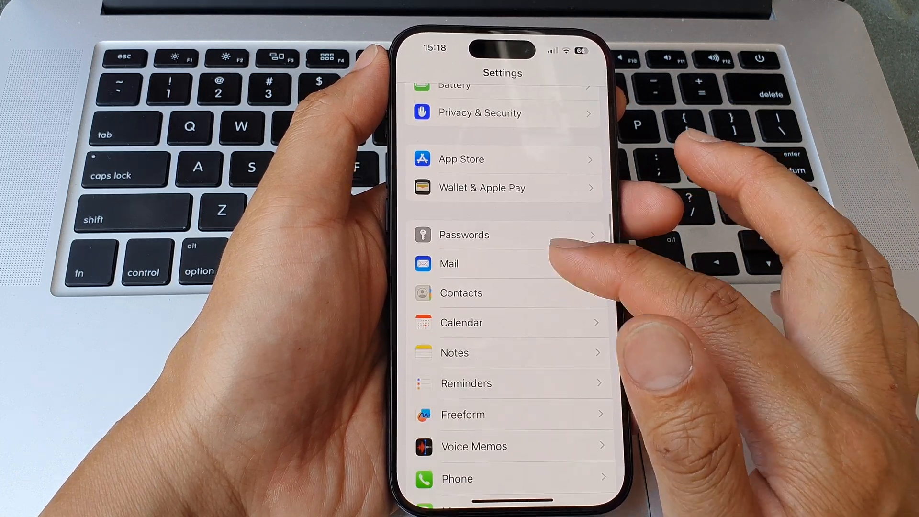
pyautogui.click(448, 263)
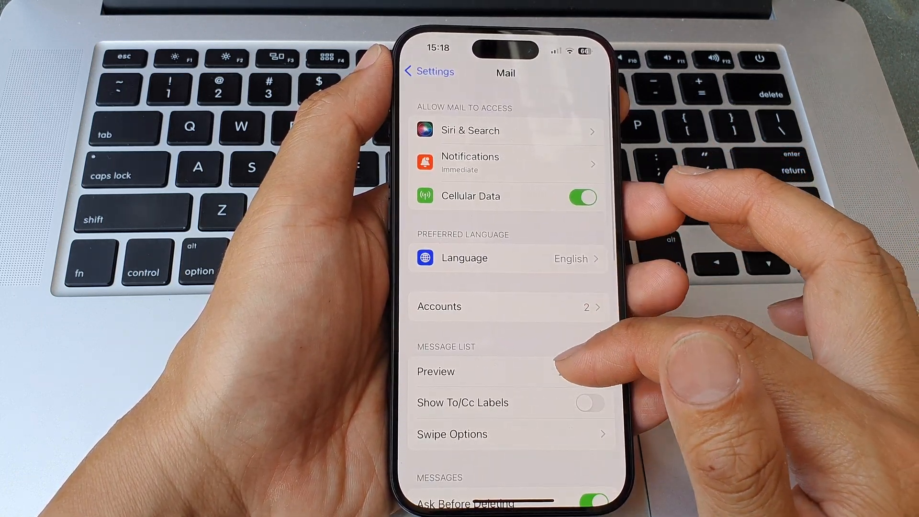
pyautogui.scroll(-3)
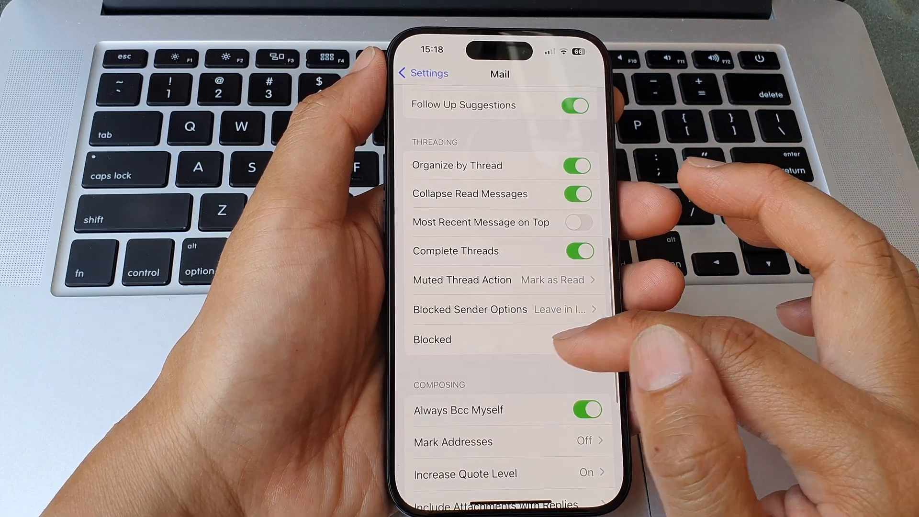
pyautogui.click(432, 340)
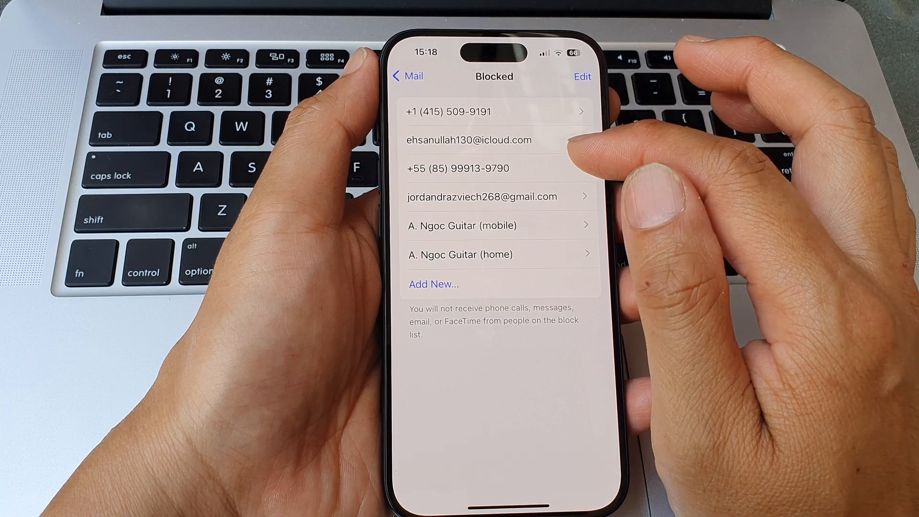
# Step: Swipe across a blocked entry without changing the six-entry list
pyautogui.moveTo(528, 168); pyautogui.dragTo(410, 168)
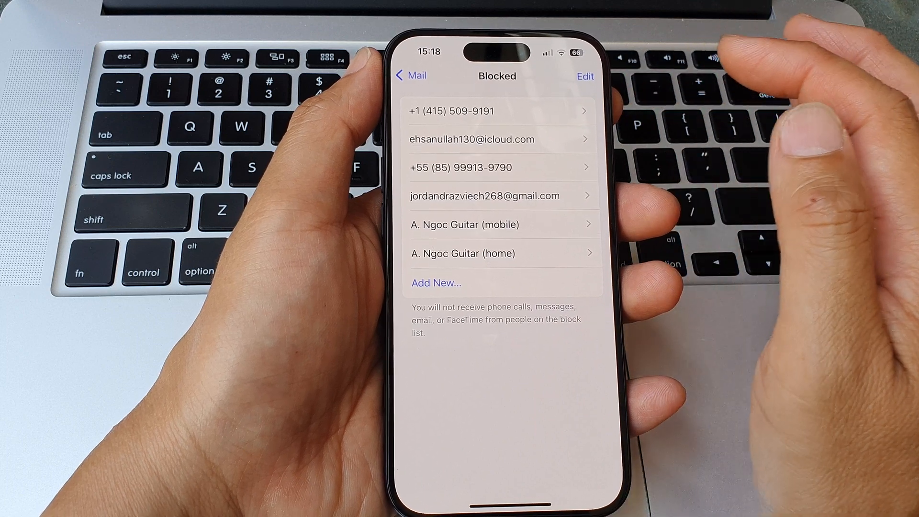
# Step: Unblock the Gmail address, leaving five blocked entries, and finish editing with Done
pyautogui.click(585, 77)
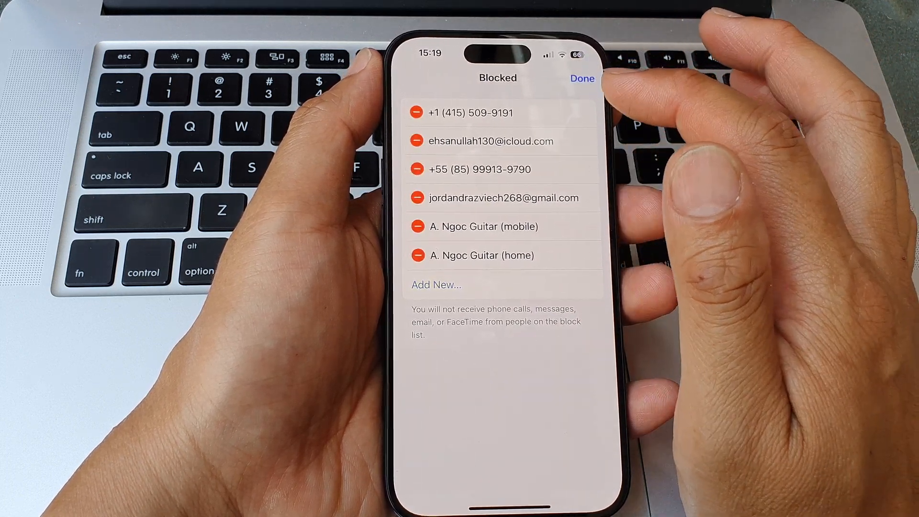
pyautogui.moveTo(528, 198); pyautogui.dragTo(422, 198)
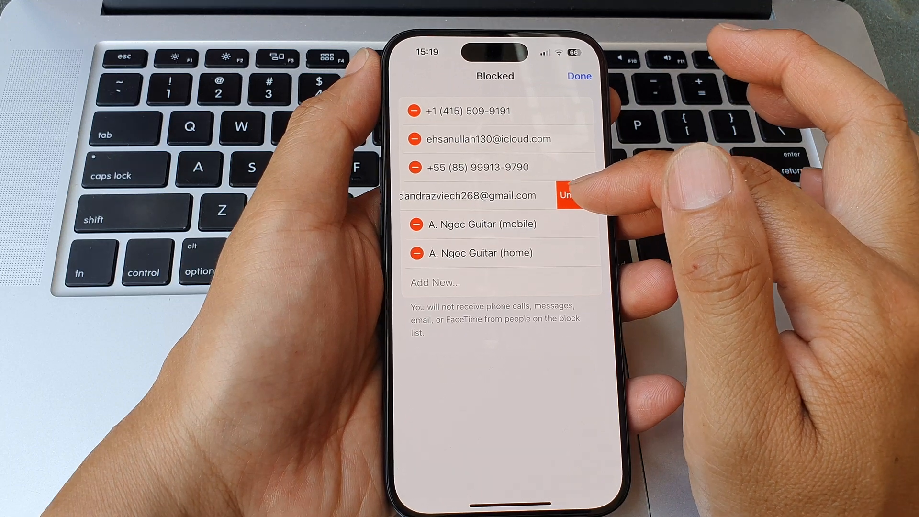
pyautogui.click(566, 196)
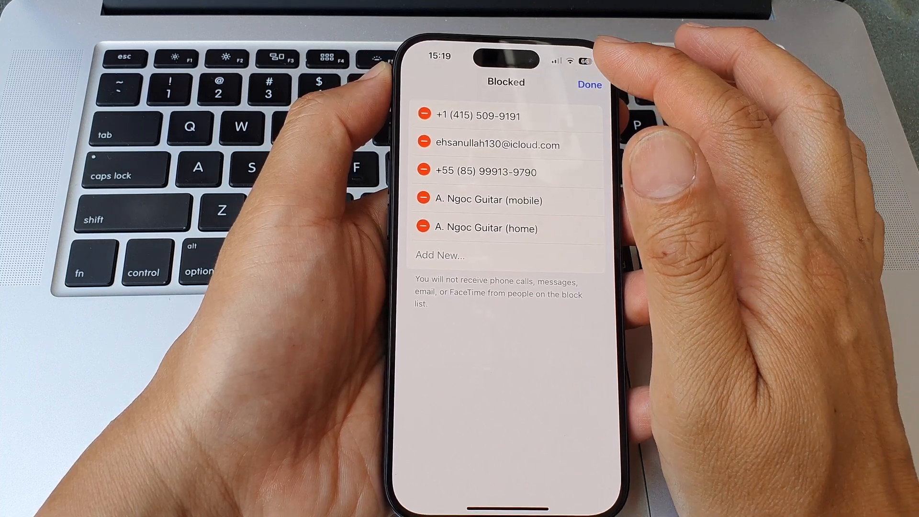
pyautogui.click(589, 85)
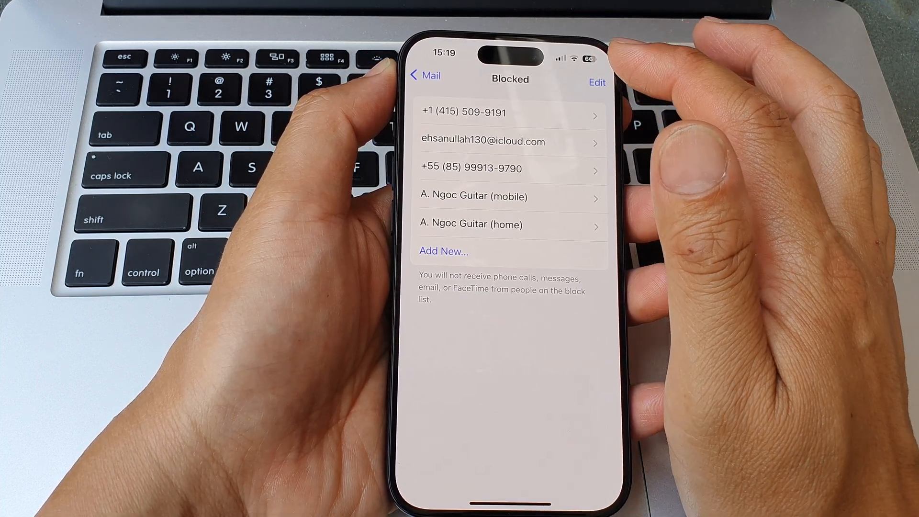